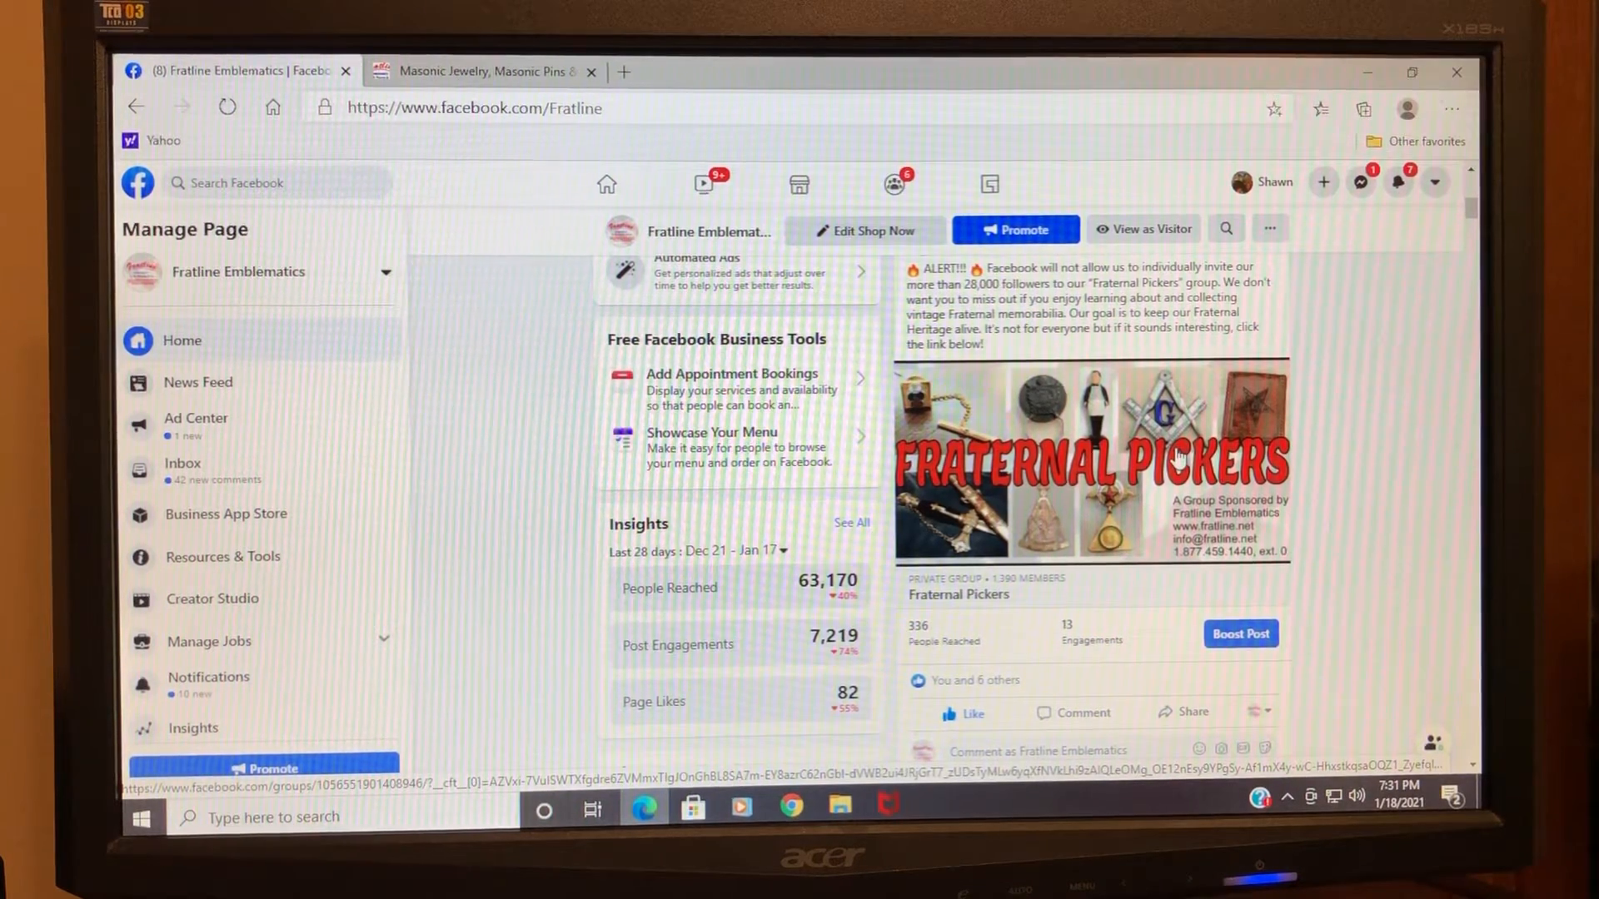
# Step: Scroll down the Fratline Emblematics feed past the Rams and Bills posts to the Bro. Jesse Owens post
pyautogui.scroll(-3)
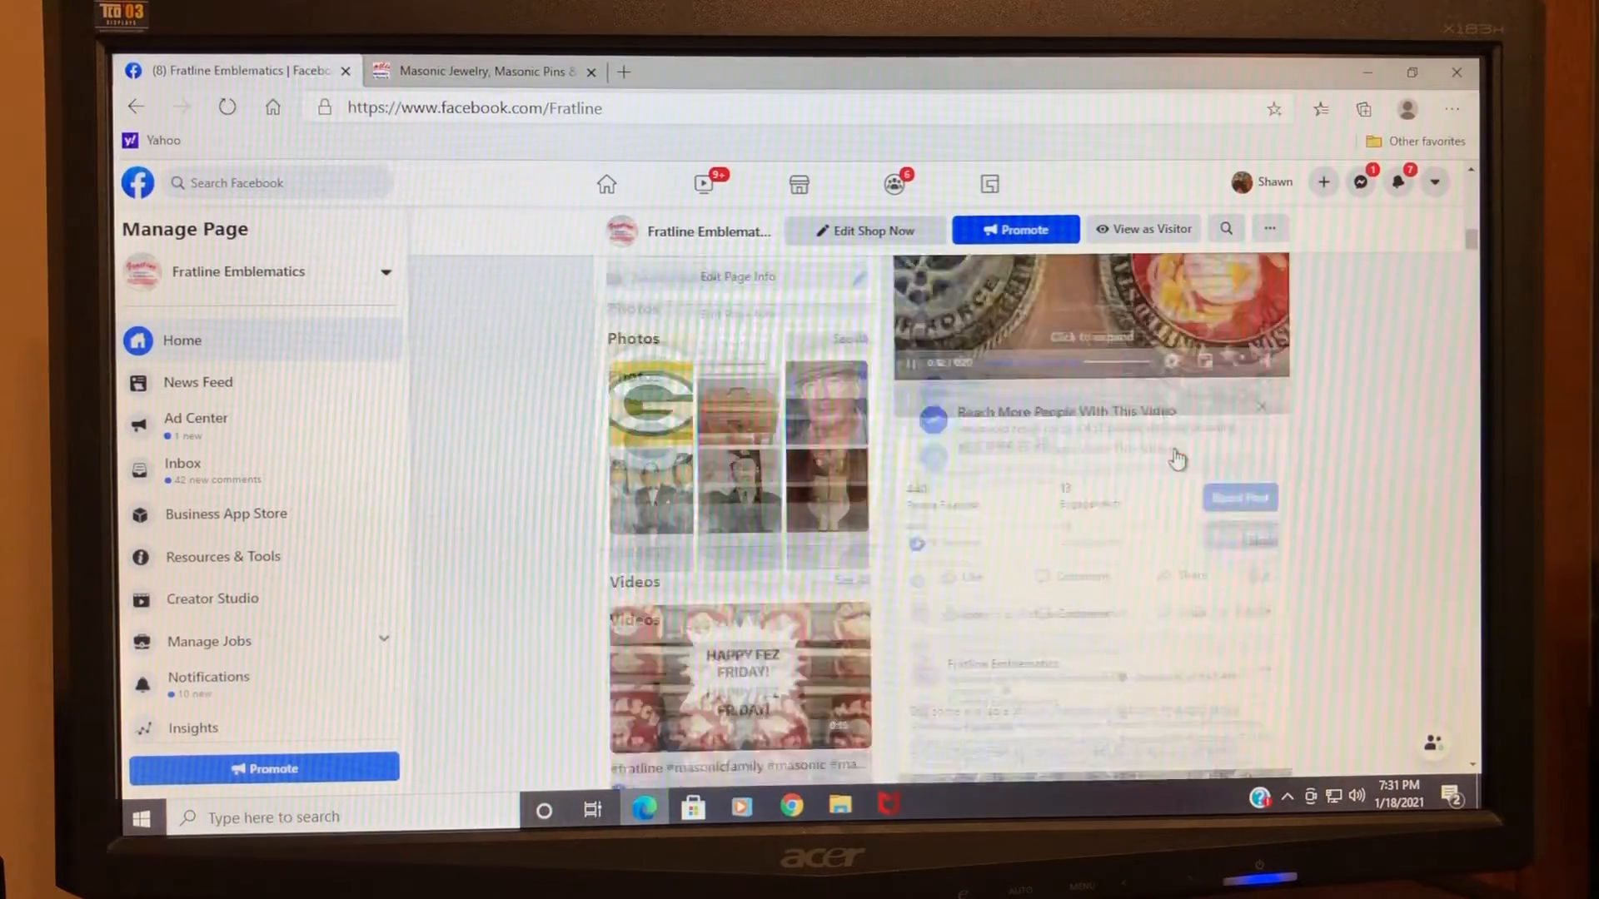
pyautogui.scroll(-3)
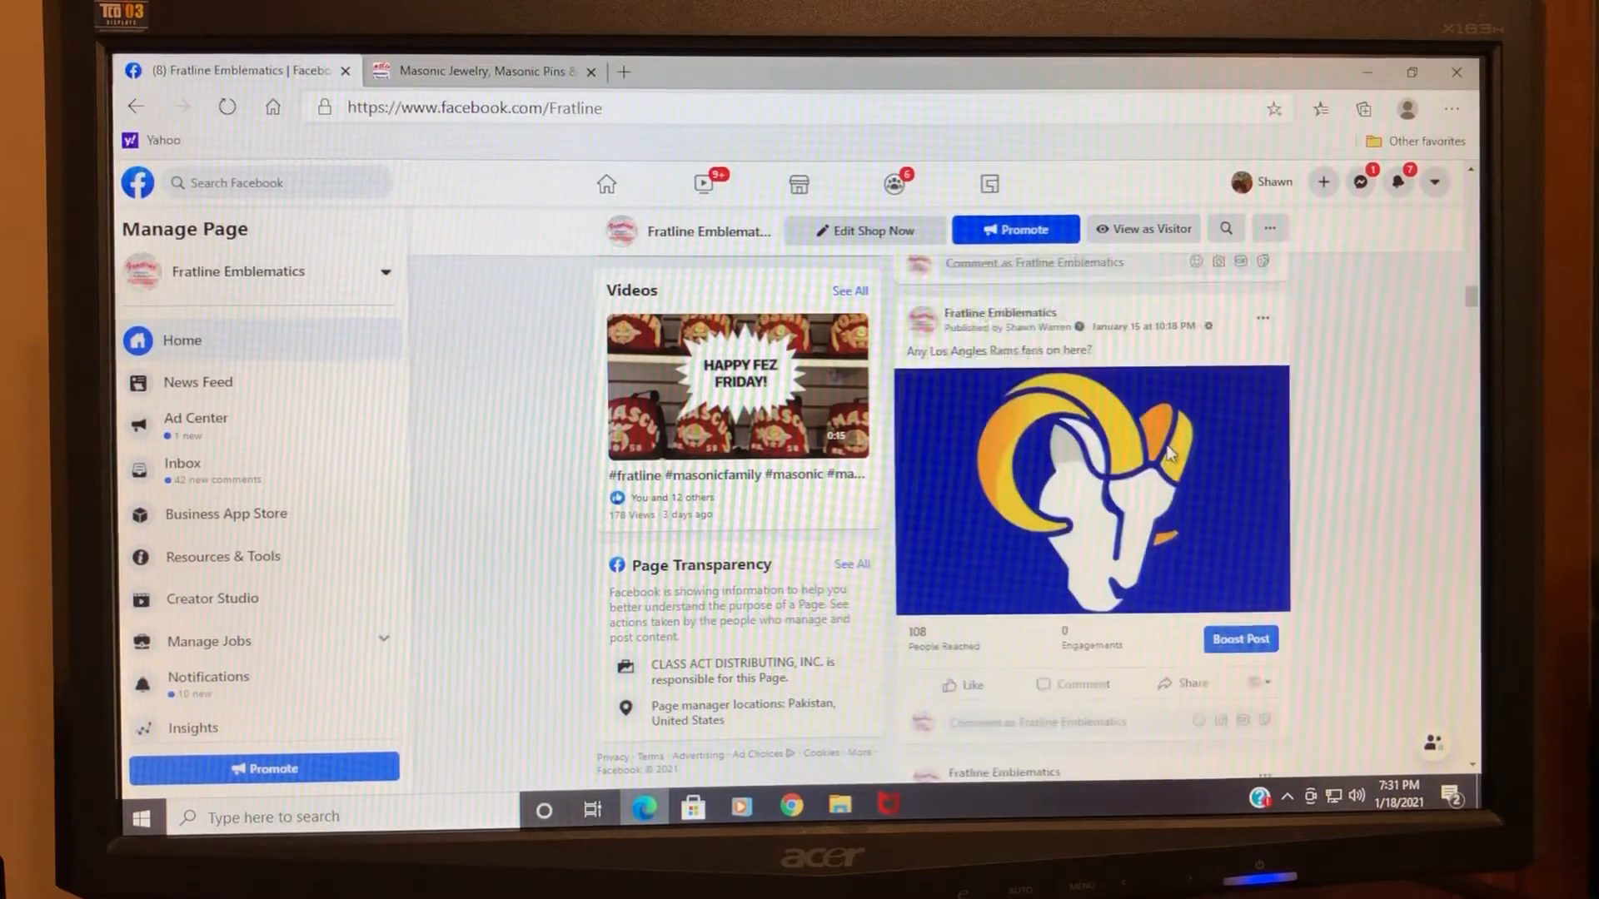
pyautogui.scroll(-3)
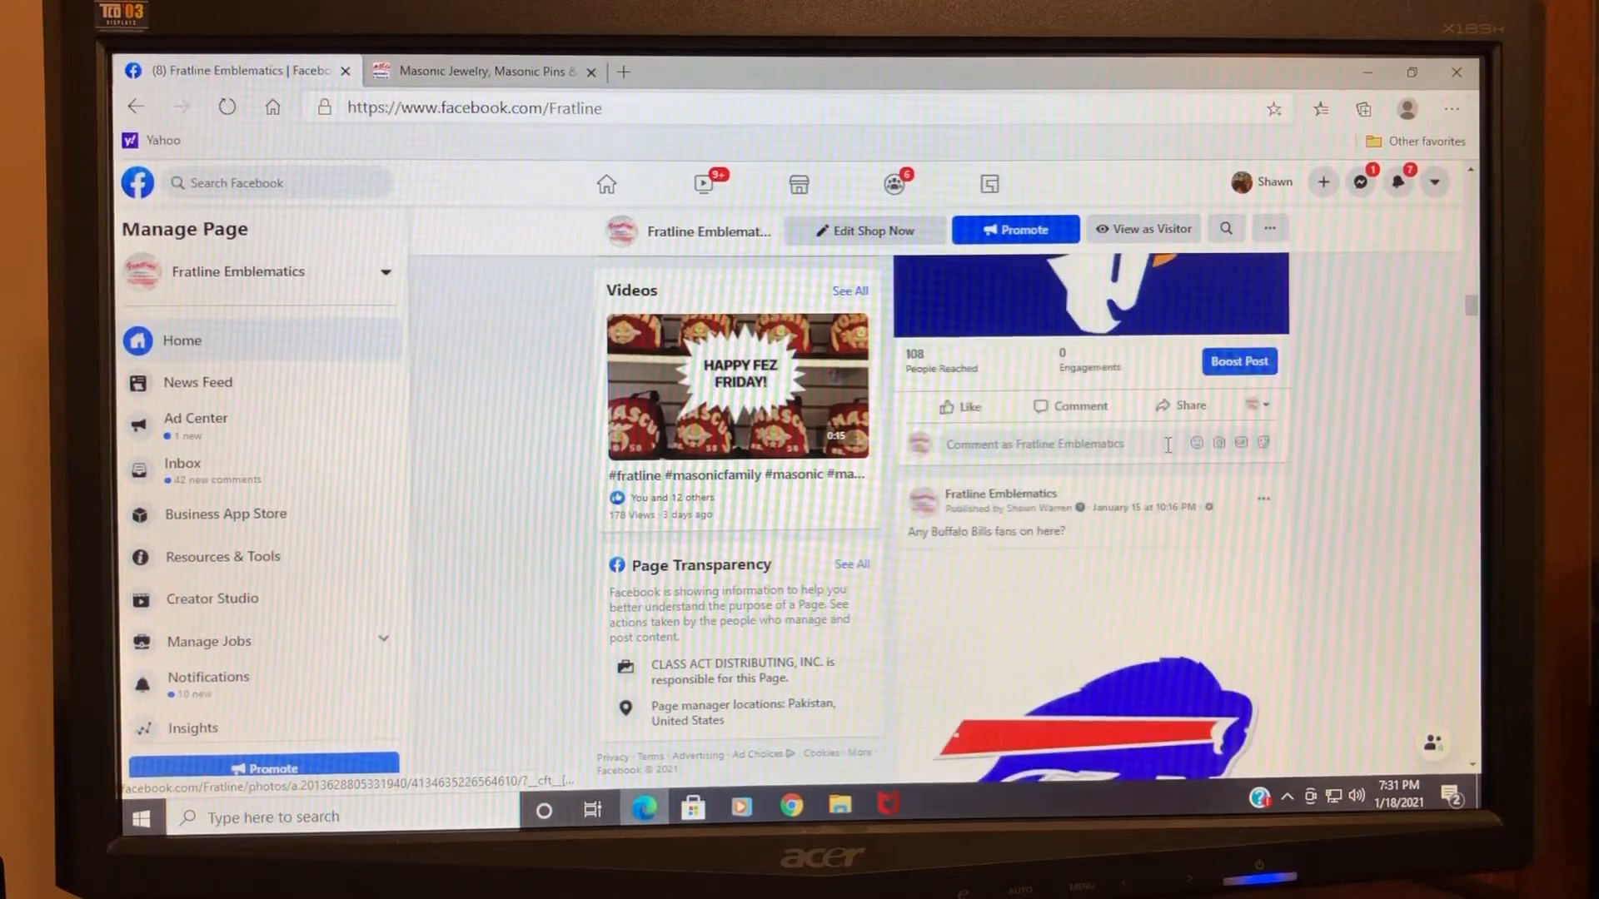
pyautogui.scroll(-3)
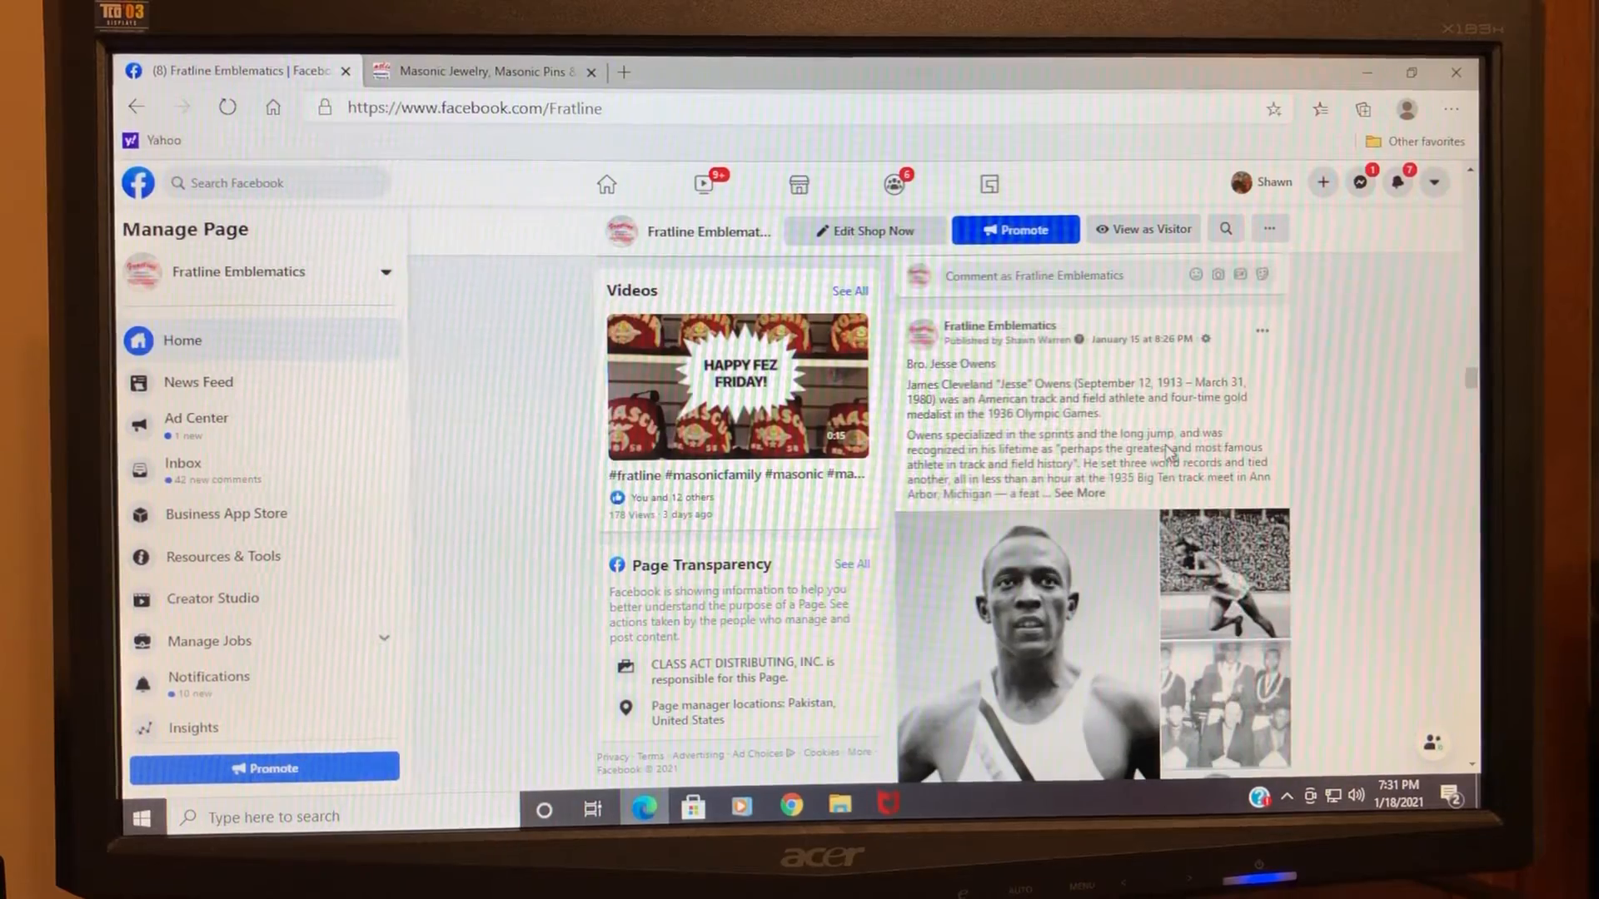
pyautogui.scroll(-3)
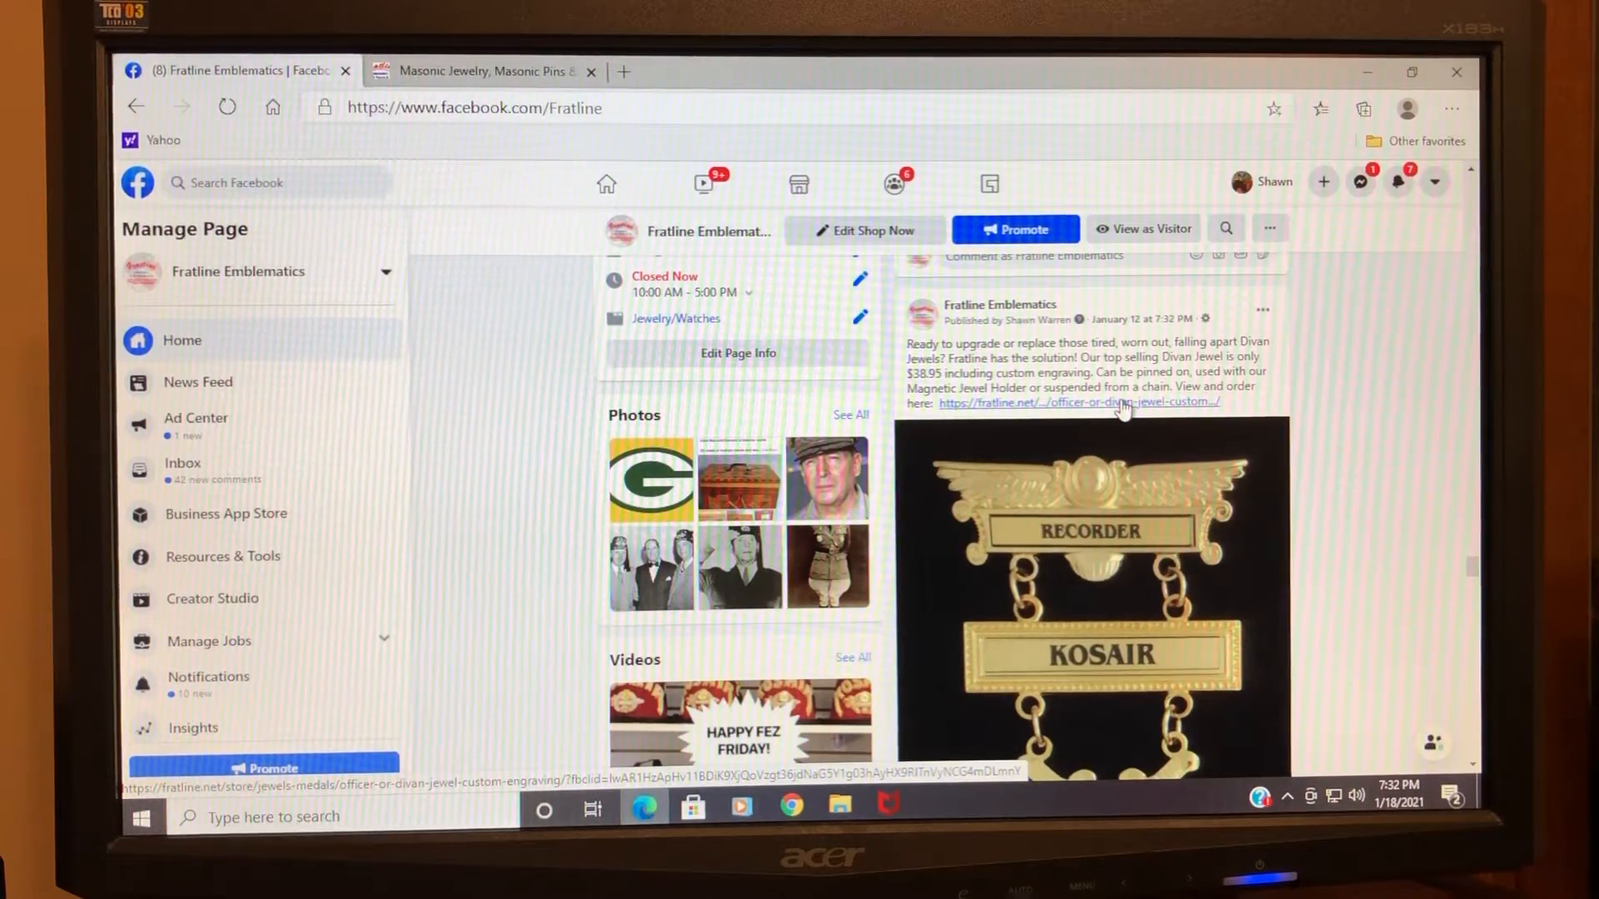
# Step: Scroll to the Divan jewel post and down past its photo to the Like, Comment and Share row
pyautogui.scroll(-3)
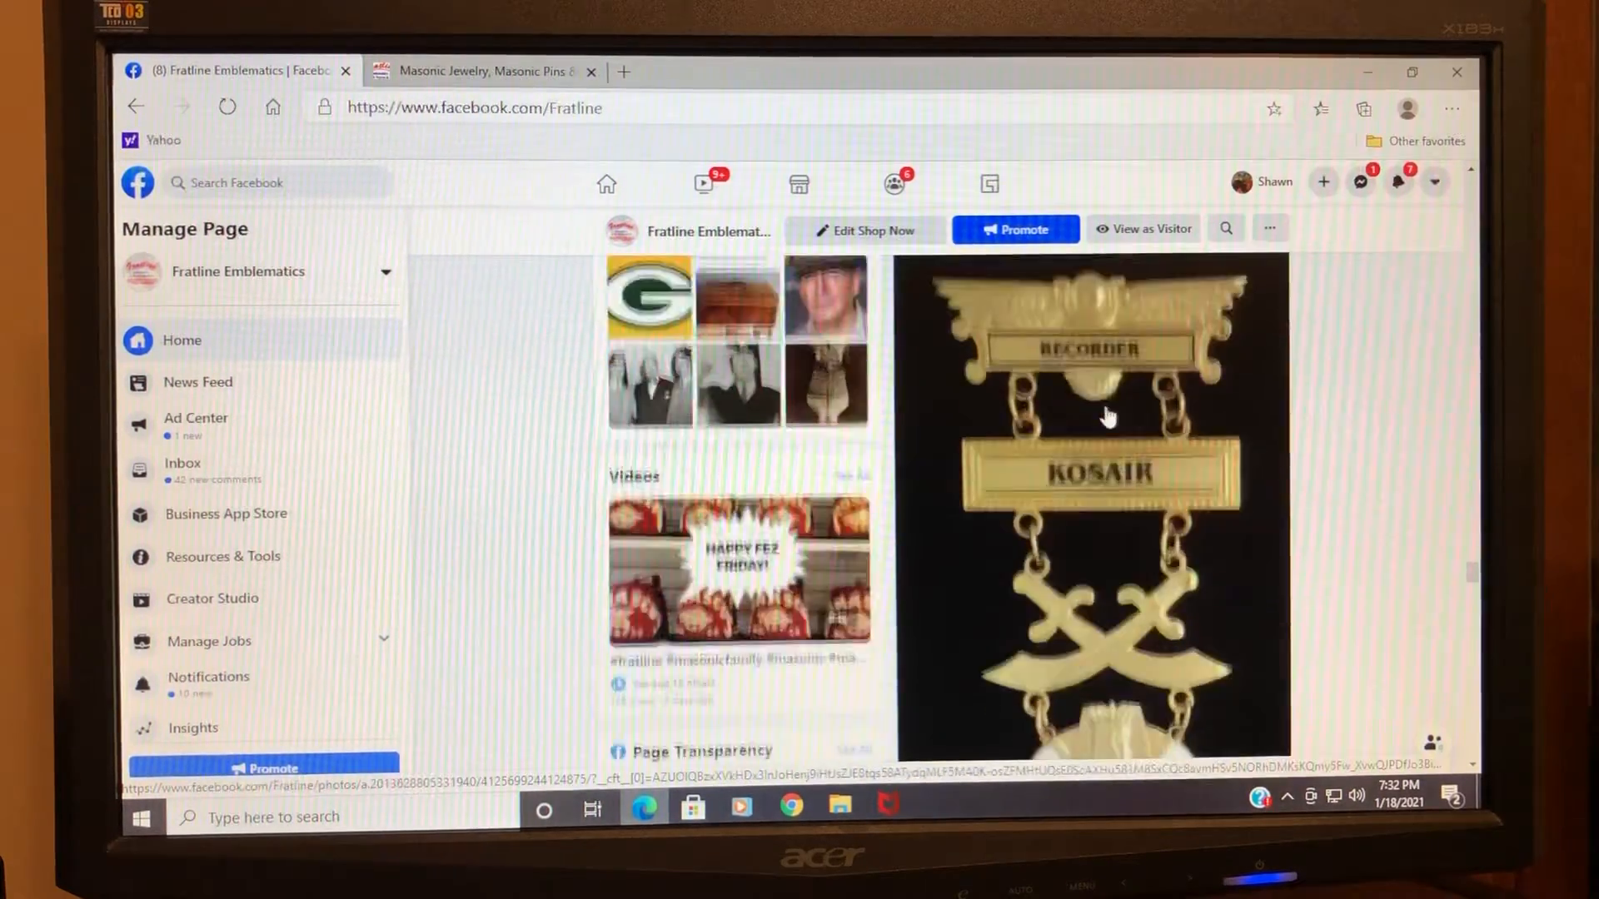
pyautogui.scroll(-3)
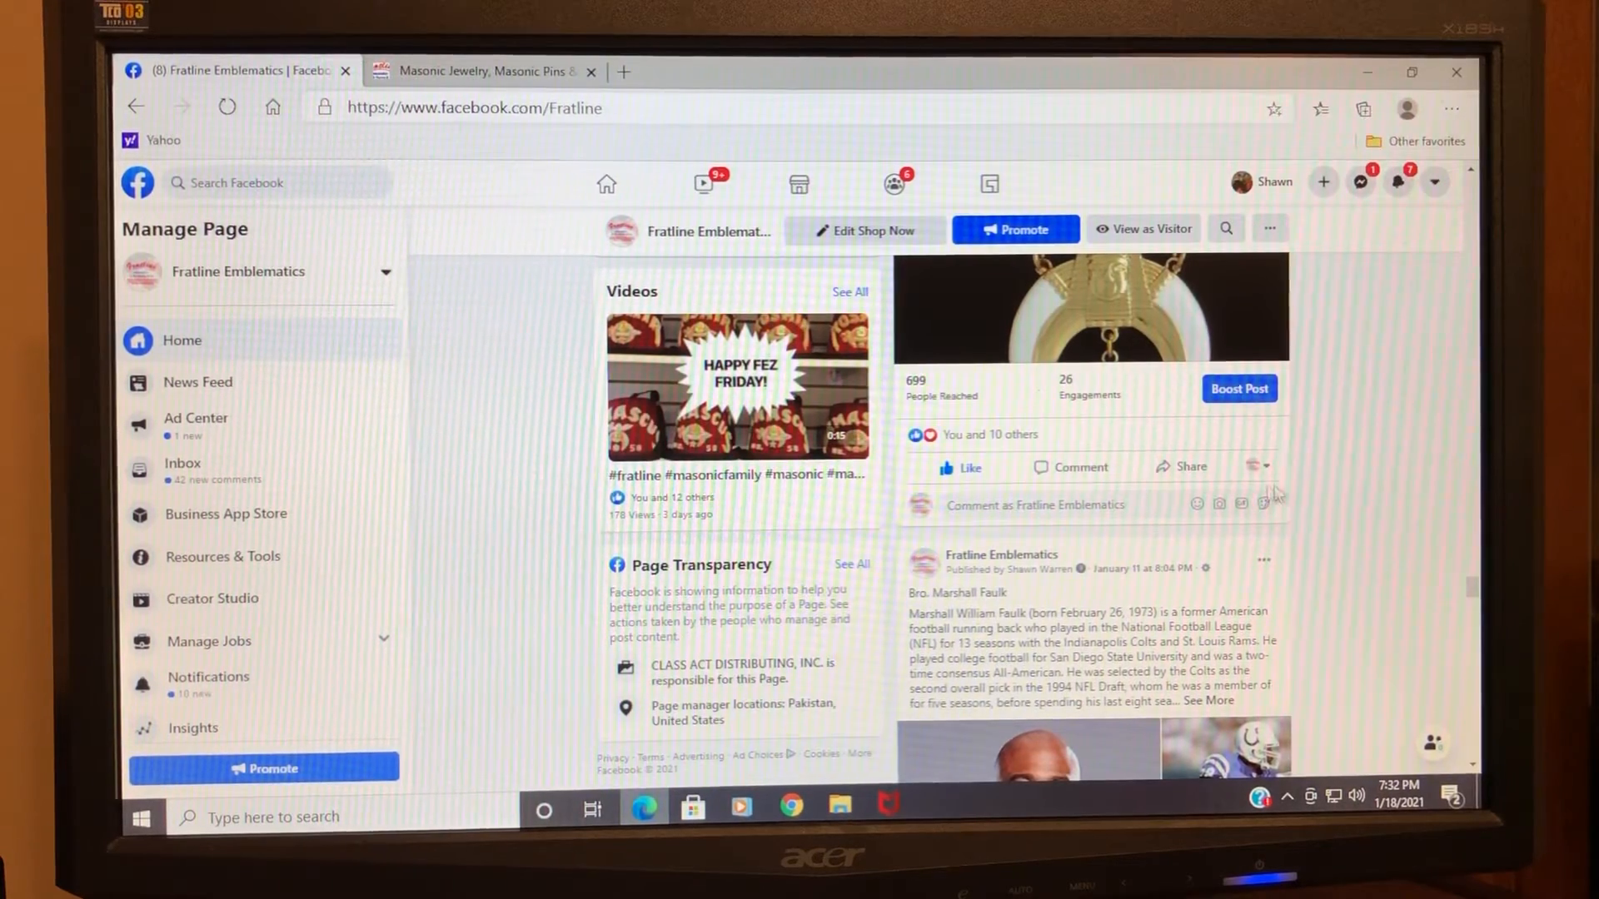
# Step: Bring the Divan jewel post text and its RECORDER/KOSAIR jewel photo back into view
pyautogui.click(1184, 466)
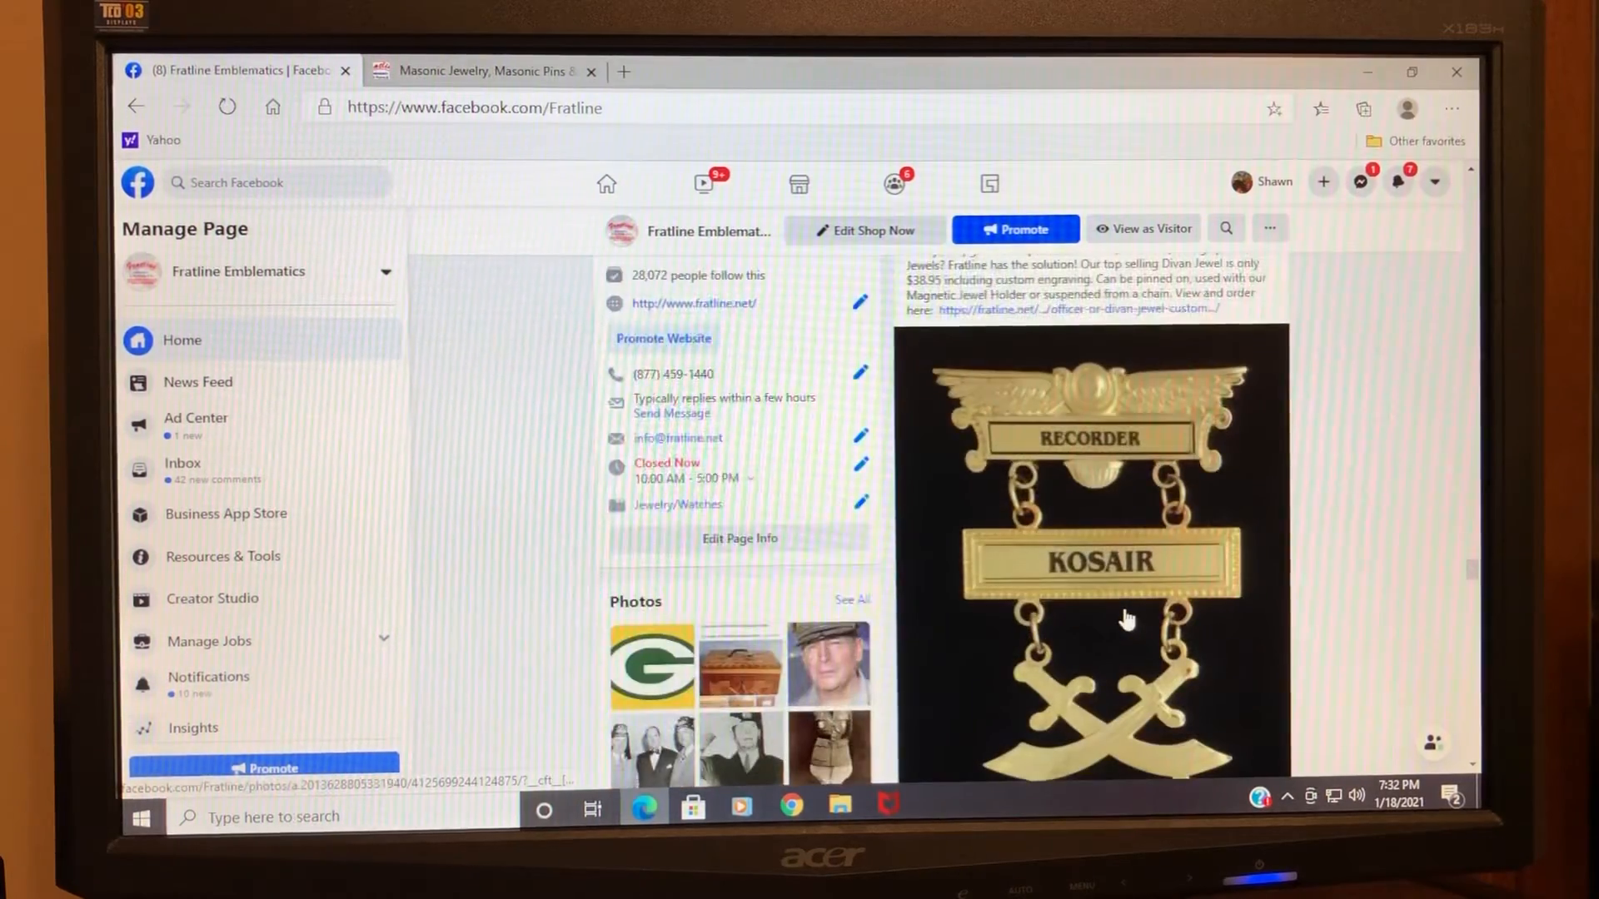
# Step: Scroll past the Divan jewel and Marshall Faulk posts down to the Douglas MacArthur post
pyautogui.scroll(-3)
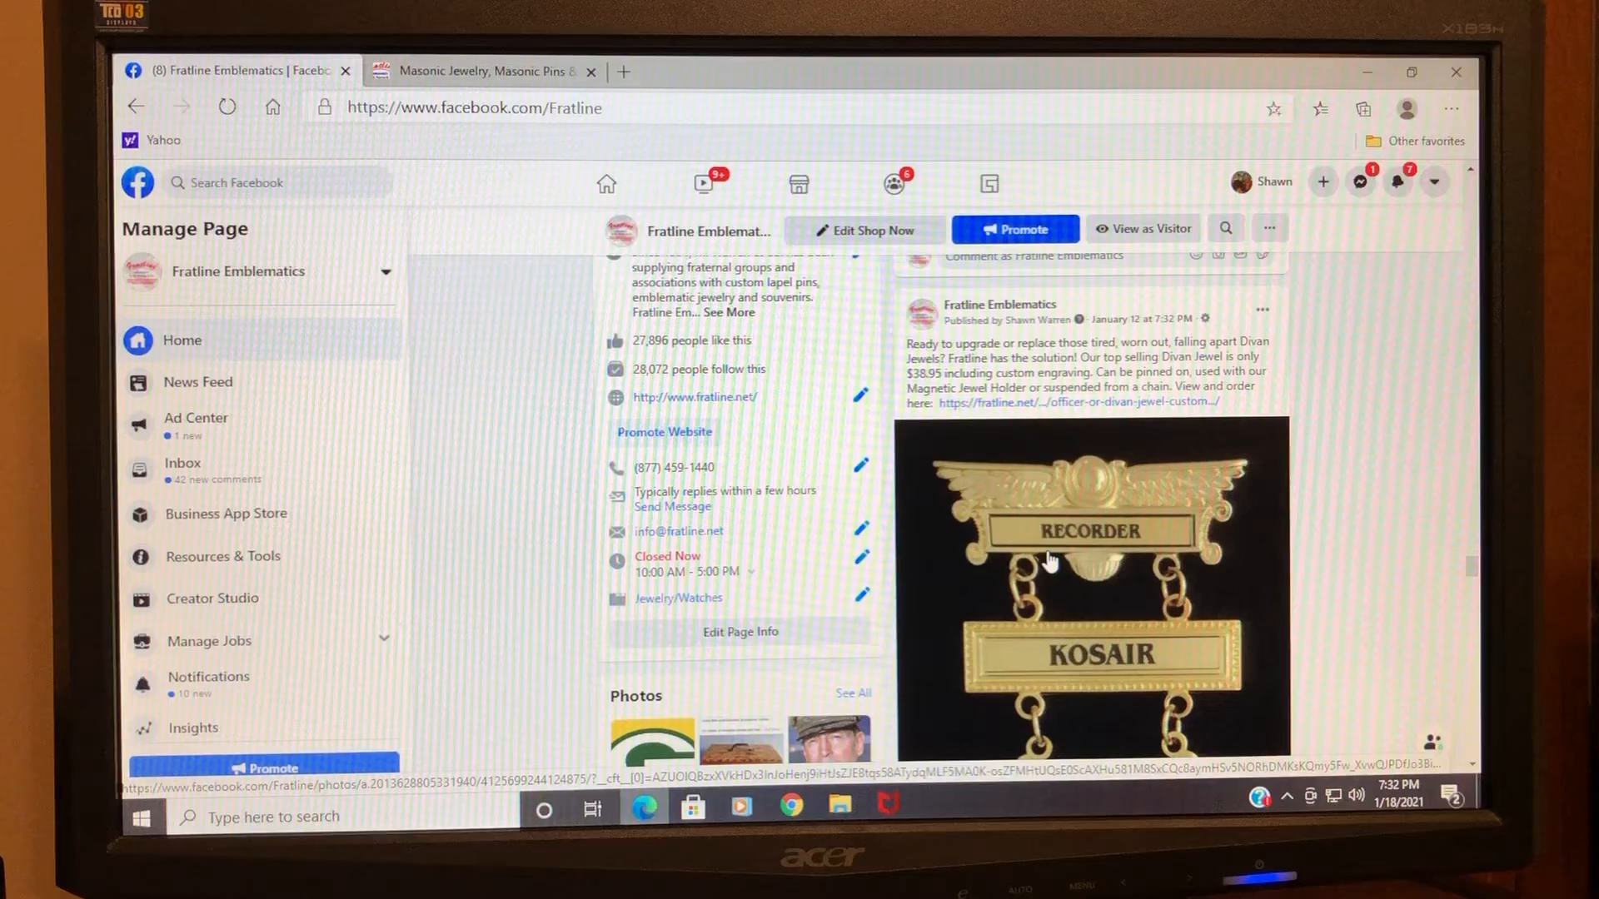
pyautogui.scroll(-3)
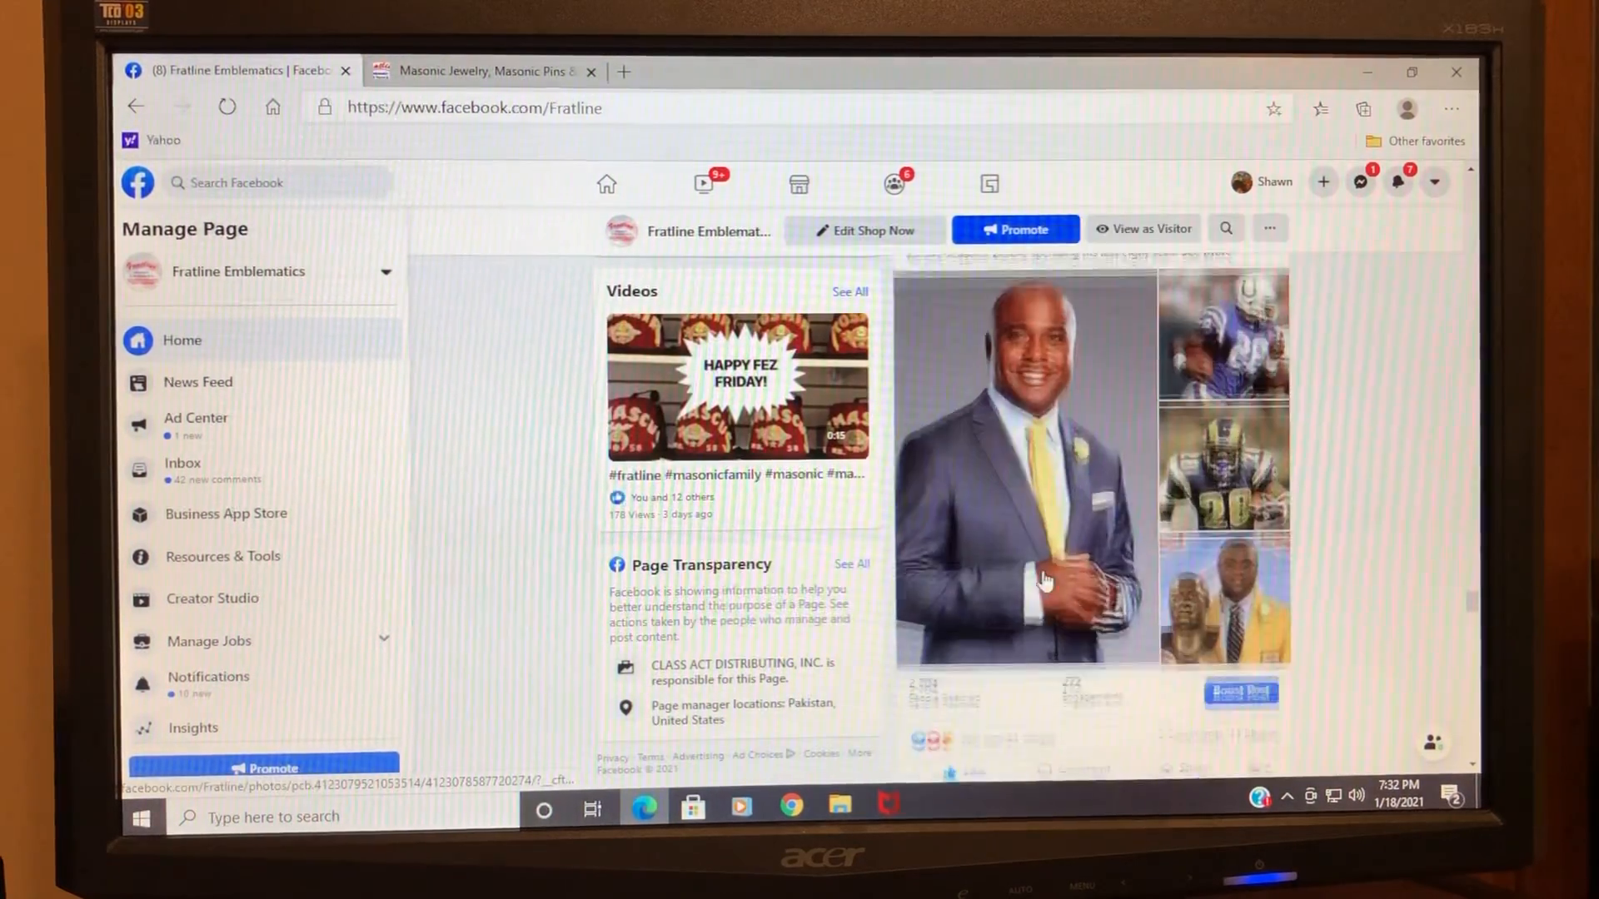
pyautogui.scroll(-3)
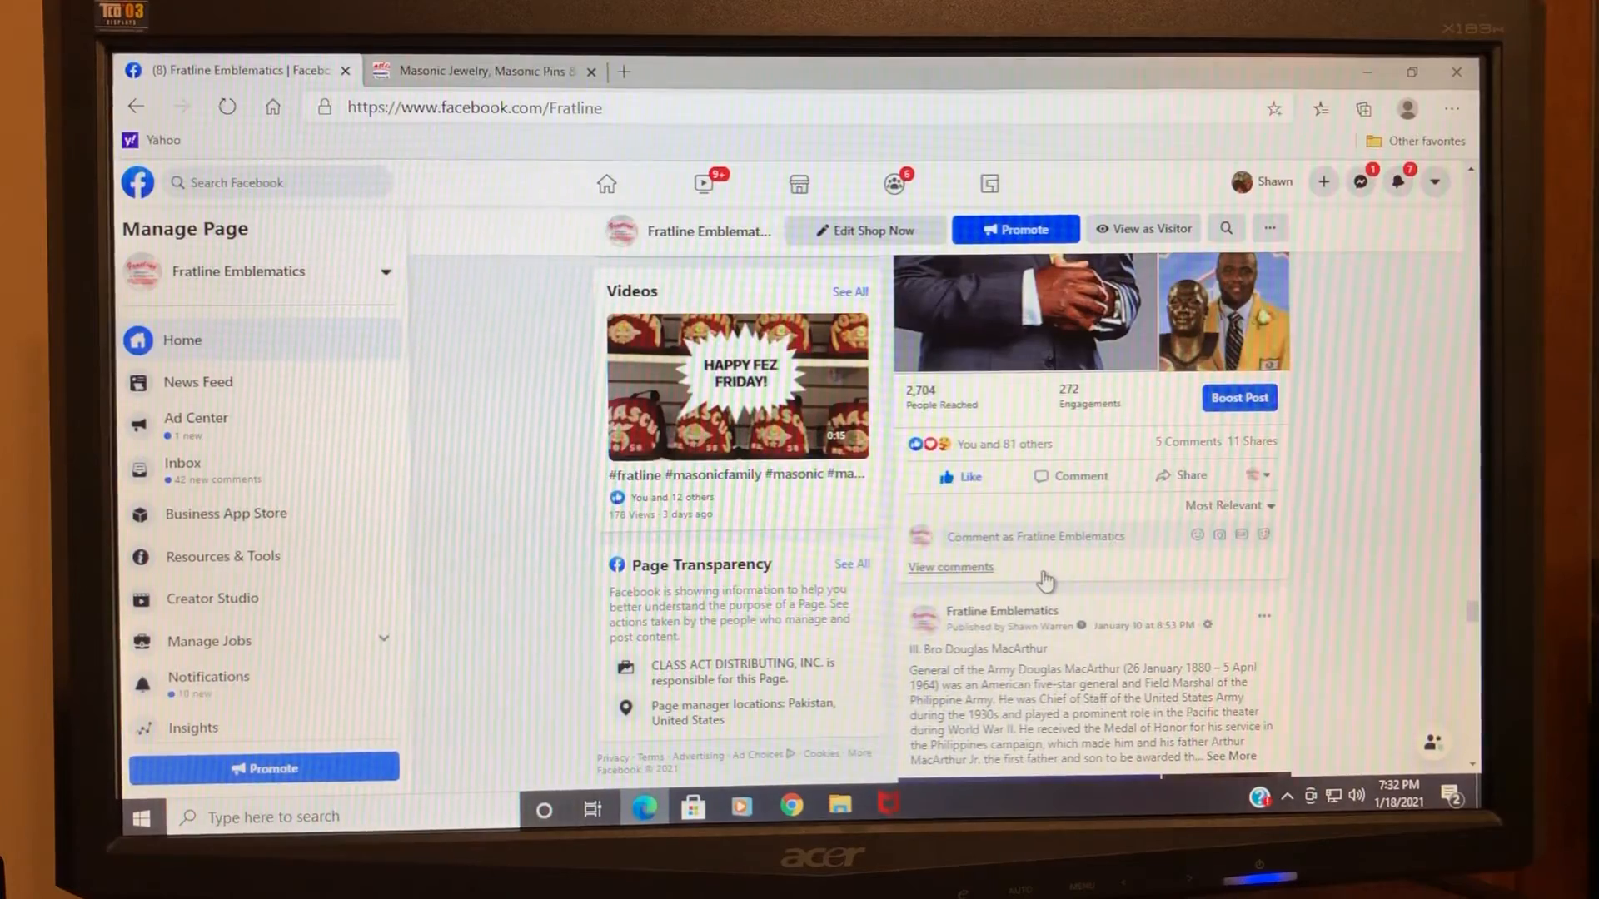